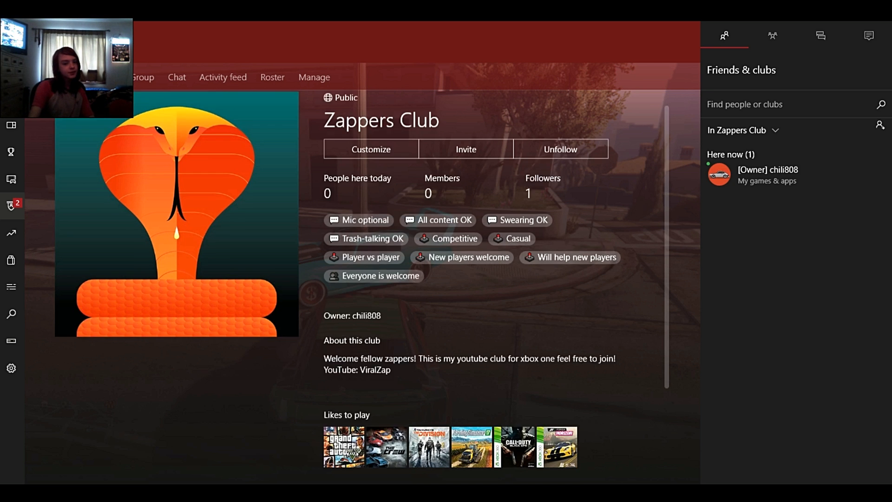
scroll("down", 3)
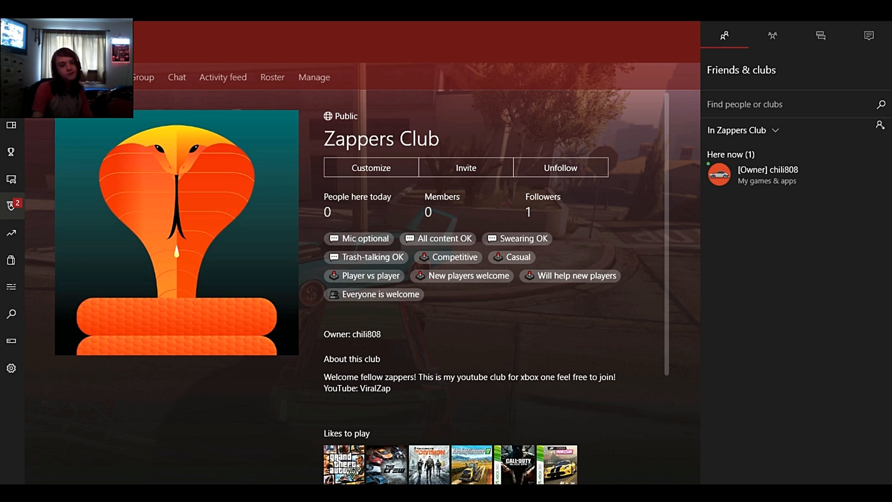